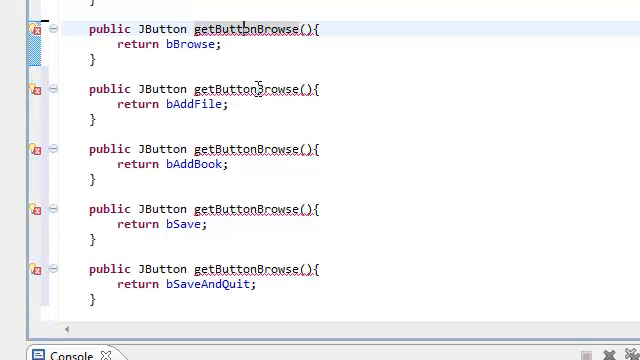
Step: Rename the second and third copied getters to getButtonAddFile and getButtonAddBook
{"action": "double_click", "coordinate": [280, 88]}
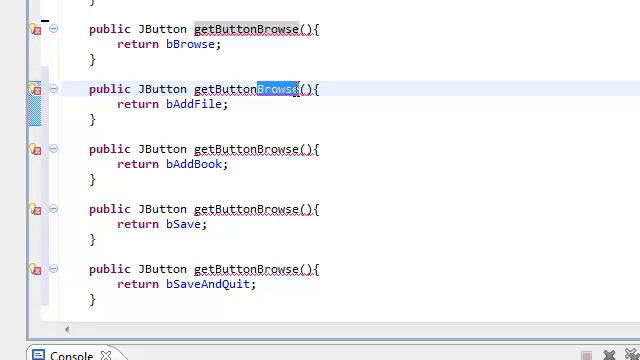
{"action": "type", "text": "Add"}
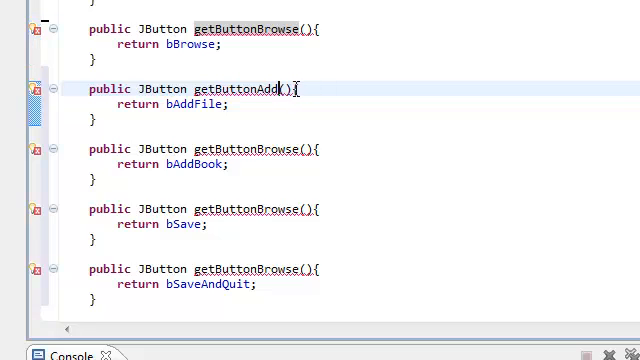
{"action": "type", "text": "File"}
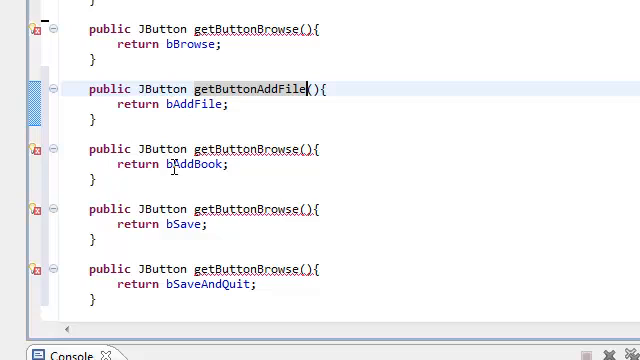
{"action": "double_click", "coordinate": [280, 148]}
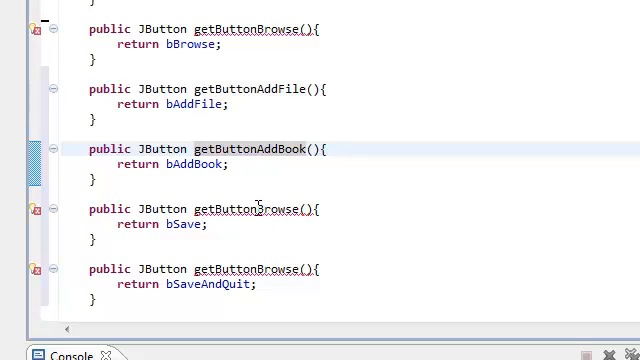
Step: Rename the fourth and fifth copied getters to getButtonSave and getButtonSaveAndQuit
{"action": "double_click", "coordinate": [272, 208]}
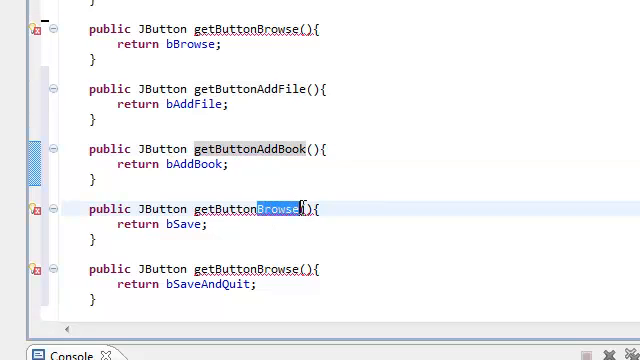
{"action": "type", "text": "Save"}
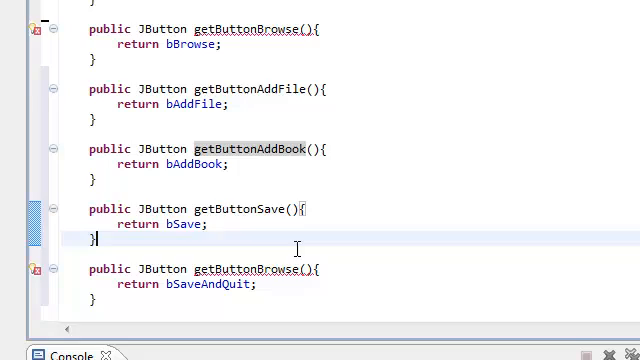
{"action": "double_click", "coordinate": [278, 268]}
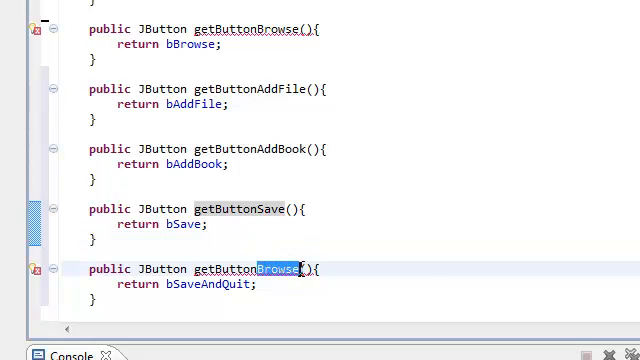
{"action": "type", "text": "Save"}
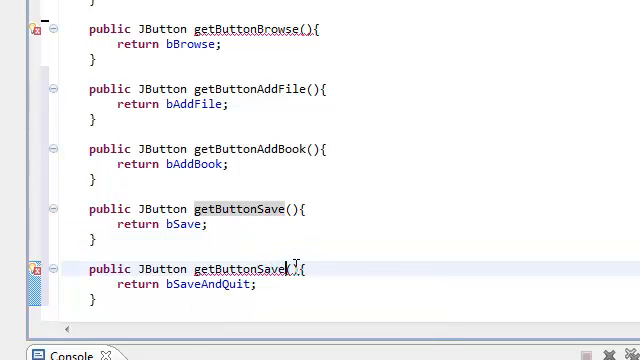
{"action": "type", "text": "AndQuit"}
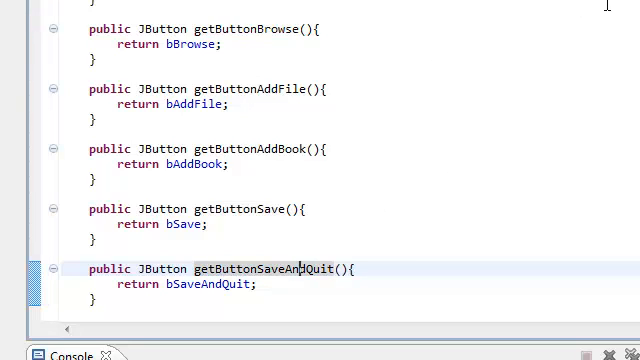
{"action": "scroll", "scroll_direction": "up", "scroll_amount": 3}
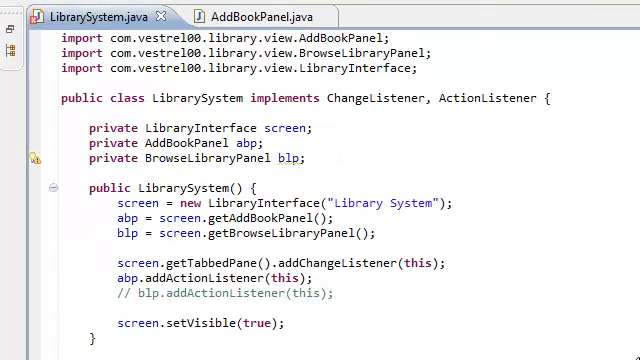
{"action": "scroll", "scroll_direction": "down", "scroll_amount": 3}
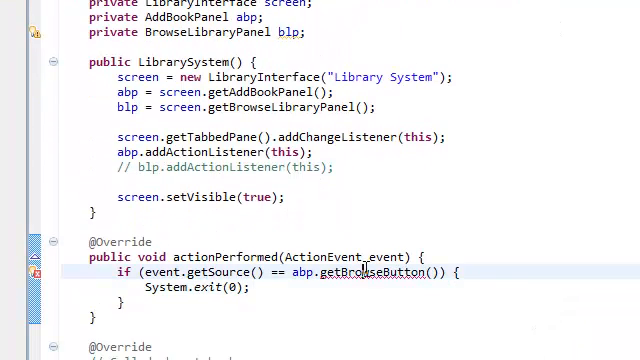
{"action": "mouse_move", "coordinate": [372, 180]}
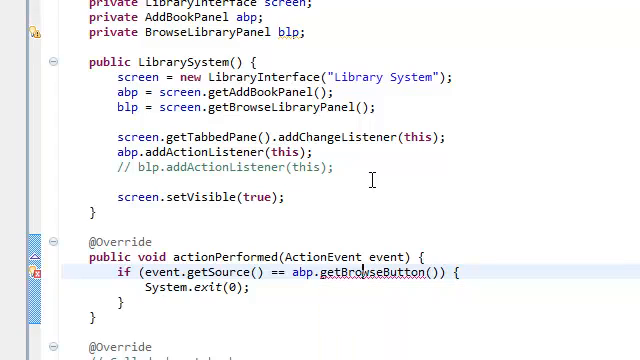
{"action": "mouse_move", "coordinate": [392, 272]}
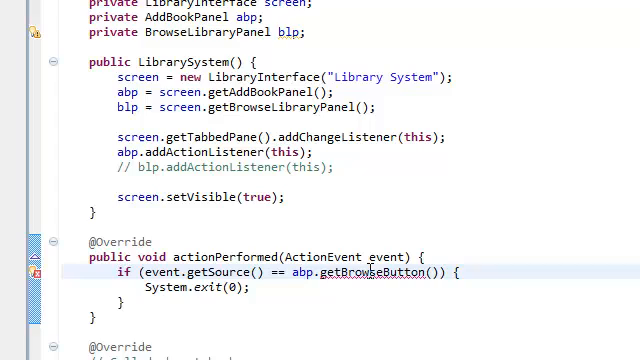
{"action": "mouse_move", "coordinate": [368, 272]}
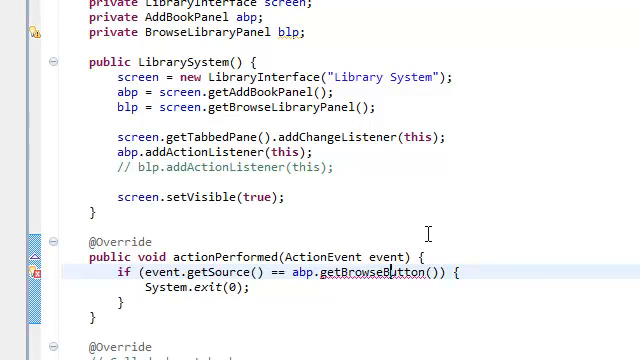
{"action": "scroll", "scroll_direction": "down", "scroll_amount": 3}
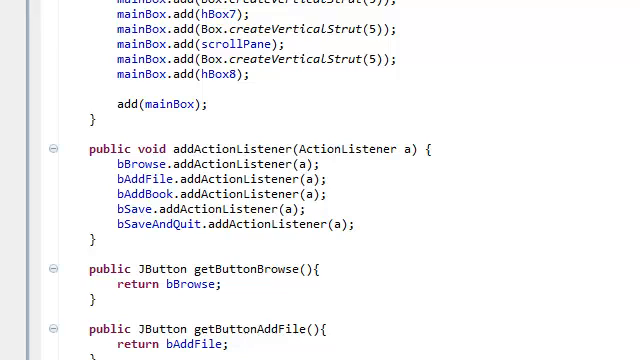
{"action": "scroll", "scroll_direction": "down", "scroll_amount": 3}
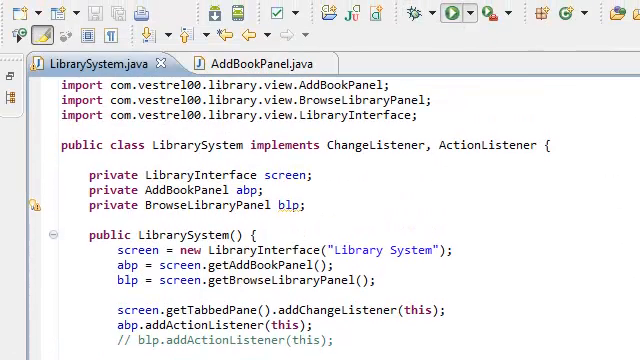
{"action": "scroll", "scroll_direction": "down", "scroll_amount": 3}
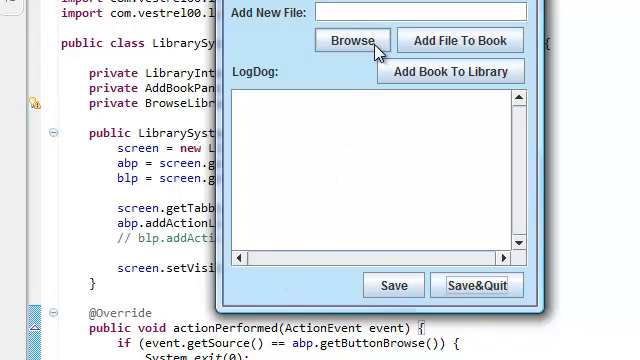
{"action": "mouse_move", "coordinate": [296, 310]}
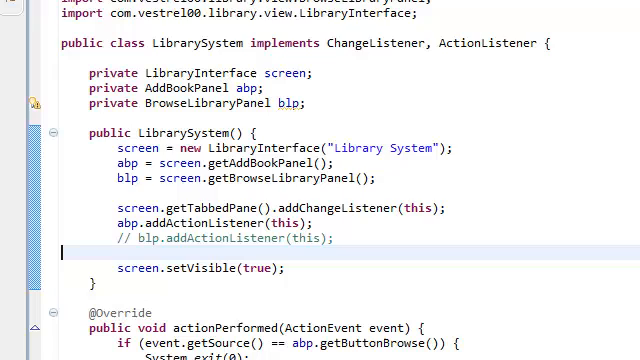
Step: Start an else-if branch comparing event.getSource() to abp's add-file button getter after the browse check
{"action": "scroll", "scroll_direction": "down", "scroll_amount": 3}
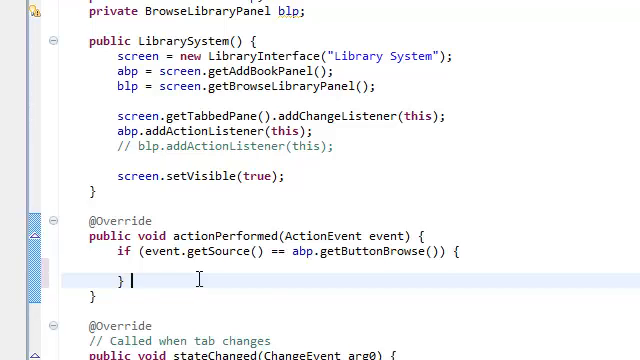
{"action": "type", "text": "else"}
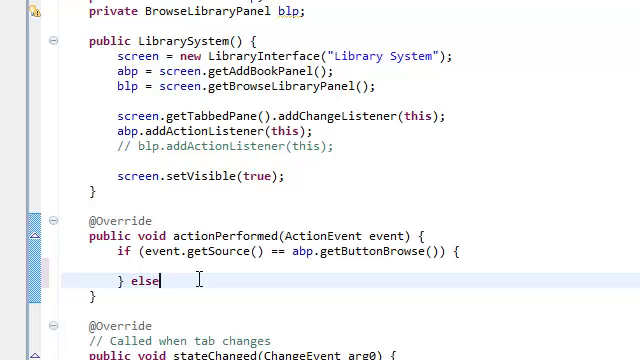
{"action": "type", "text": "if ("}
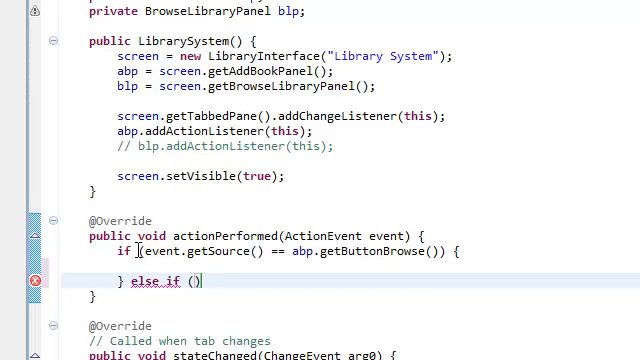
{"action": "type", "text": "event.getSource("}
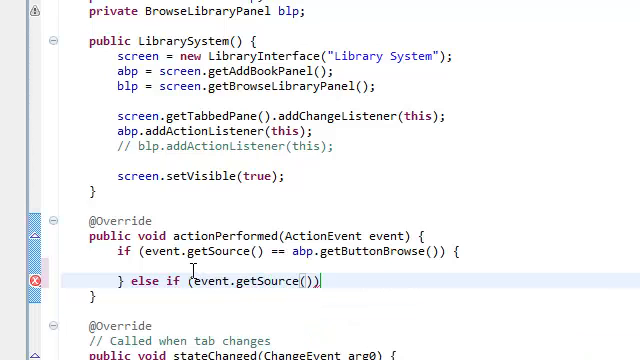
{"action": "type", "text": "== abp"}
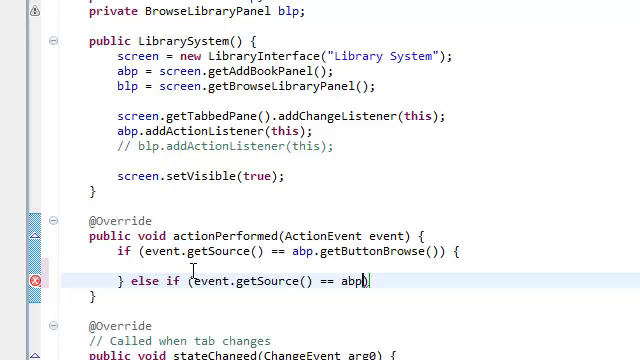
{"action": "type", "text": ".get"}
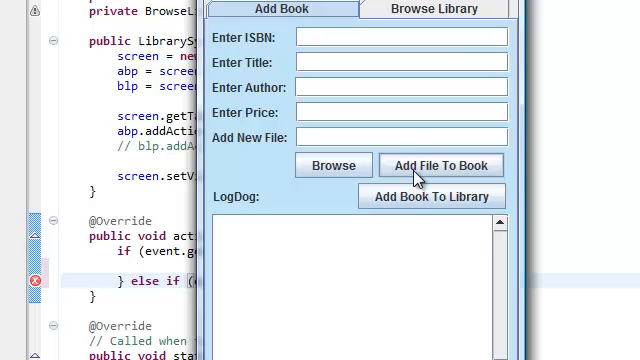
{"action": "scroll", "scroll_direction": "down", "scroll_amount": 3}
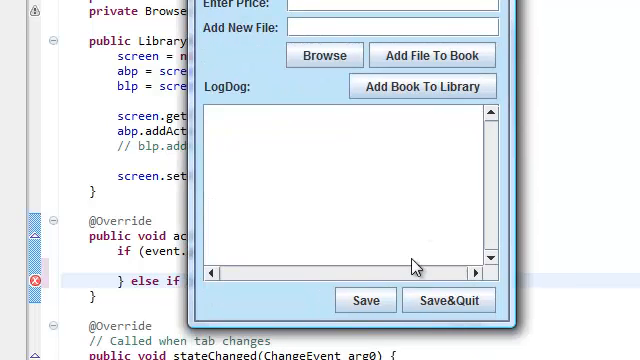
{"action": "mouse_move", "coordinate": [414, 264]}
{"action": "type", "text": "event.getSource() == abp.getButtonAddFile()){"}
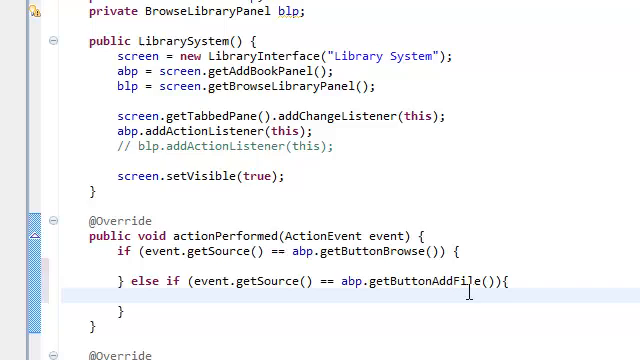
Step: Paste the else if (event.getSource() == abp.getButtonAddFile()) branch three more times in actionPerformed
{"action": "scroll", "scroll_direction": "down", "scroll_amount": 3}
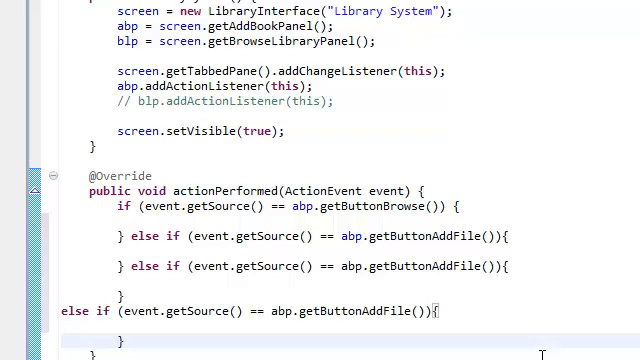
{"action": "scroll", "scroll_direction": "down", "scroll_amount": 3}
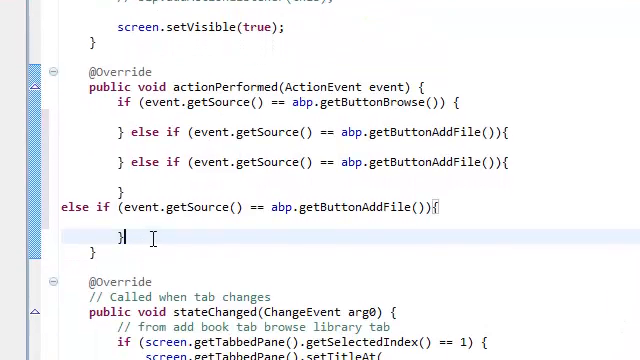
{"action": "type", "text": "else if (event.getSource() == abp.getButtonAddFile()){"}
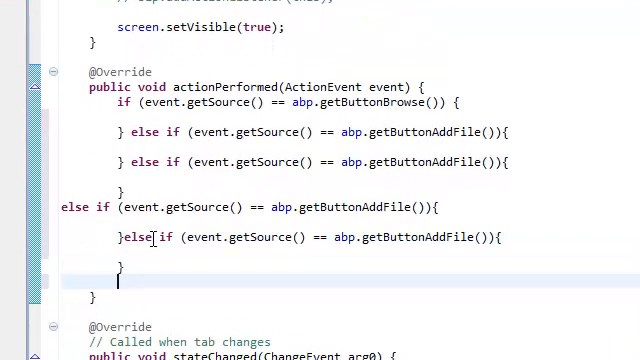
{"action": "double_click", "coordinate": [168, 240]}
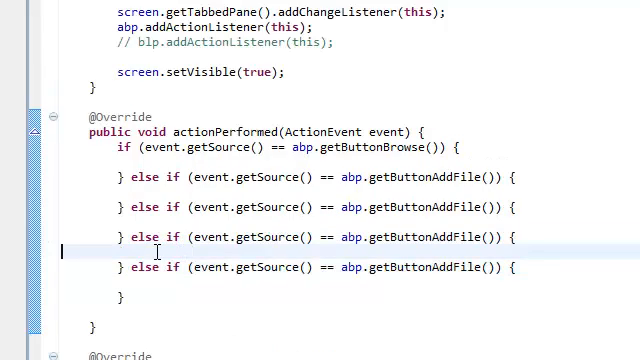
Step: Change the copied branches to getButtonAddBook, getButtonSave, getButtonSaveAndQuit and uncomment blp.addActionListener(this)
{"action": "double_click", "coordinate": [420, 176]}
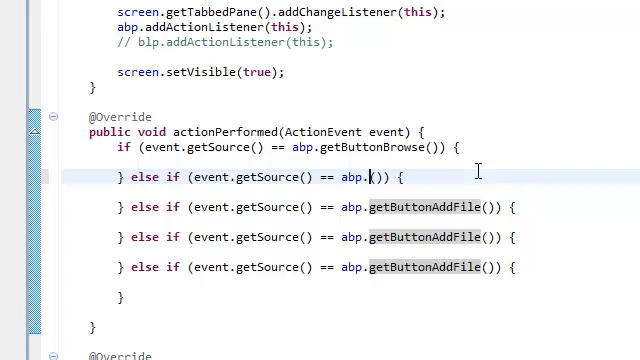
{"action": "key", "text": "Backspace"}
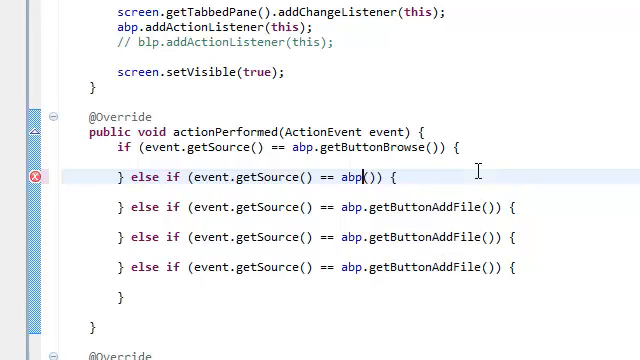
{"action": "type", "text": "get"}
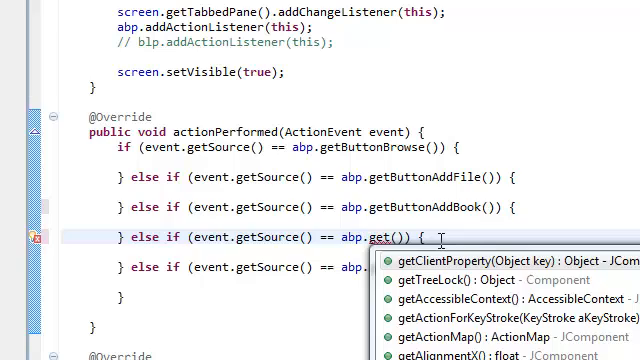
{"action": "type", "text": "ButtonSave"}
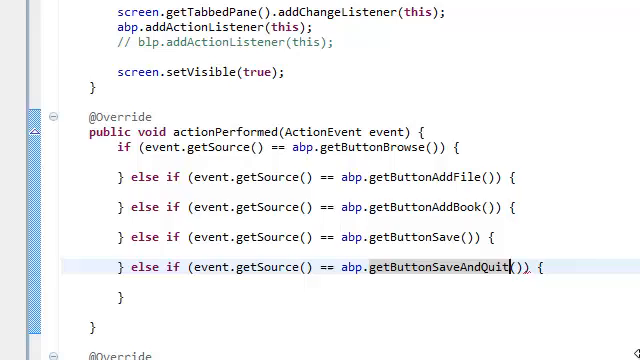
{"action": "scroll", "scroll_direction": "up", "scroll_amount": 3}
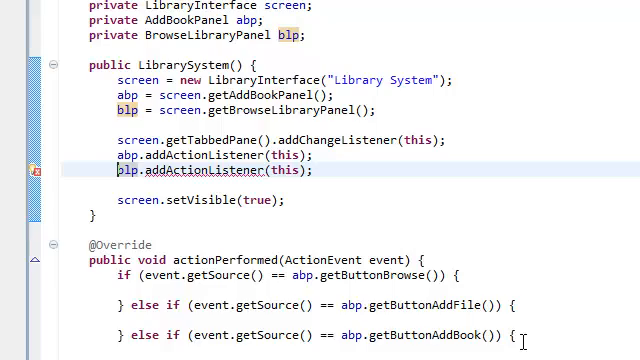
{"action": "scroll", "scroll_direction": "down", "scroll_amount": 3}
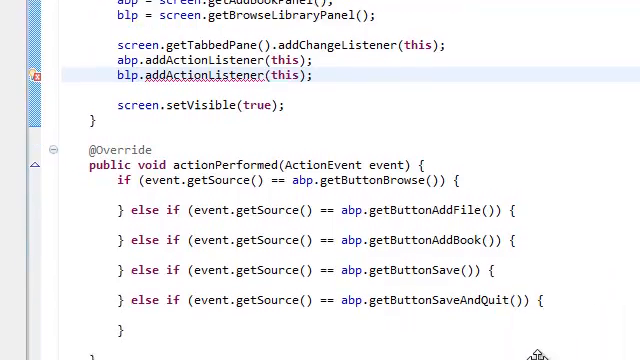
{"action": "scroll", "scroll_direction": "up", "scroll_amount": 3}
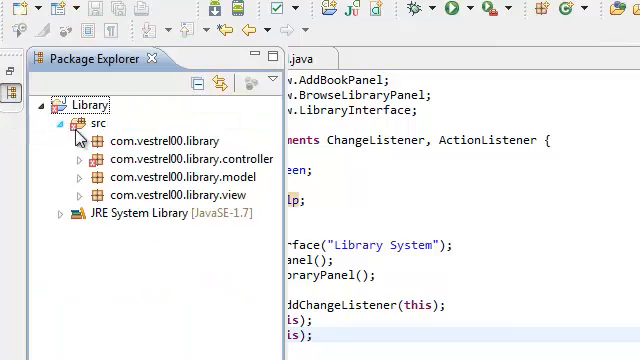
Step: Open BrowseLibraryPanel.java from the view package and scroll to the end of the class
{"action": "left_click", "coordinate": [72, 194]}
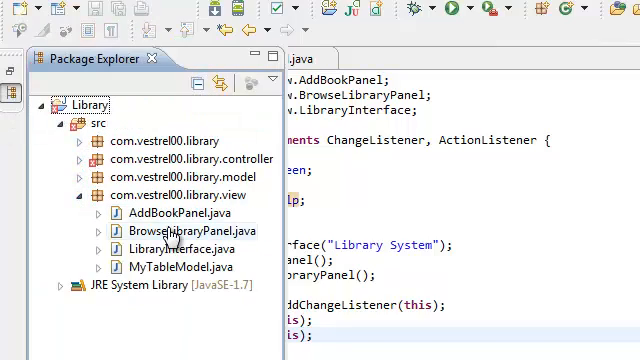
{"action": "double_click", "coordinate": [160, 232]}
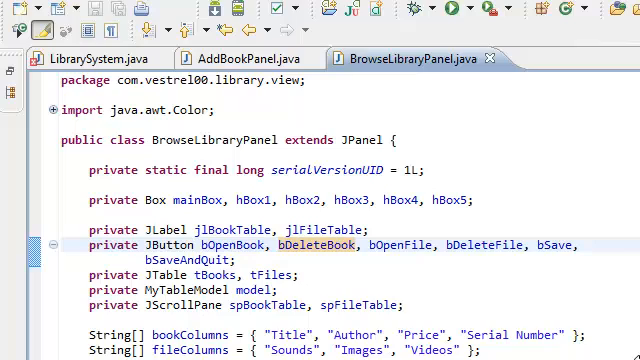
{"action": "scroll", "scroll_direction": "down", "scroll_amount": 3}
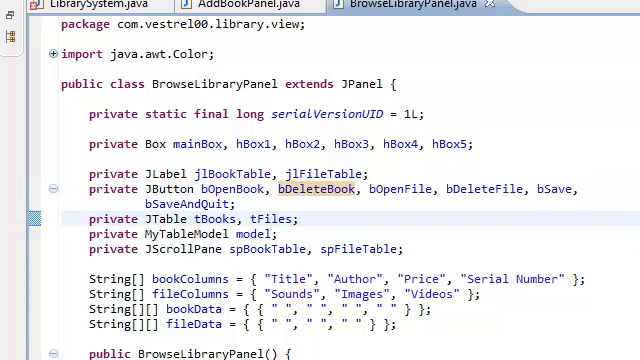
{"action": "scroll", "scroll_direction": "down", "scroll_amount": 3}
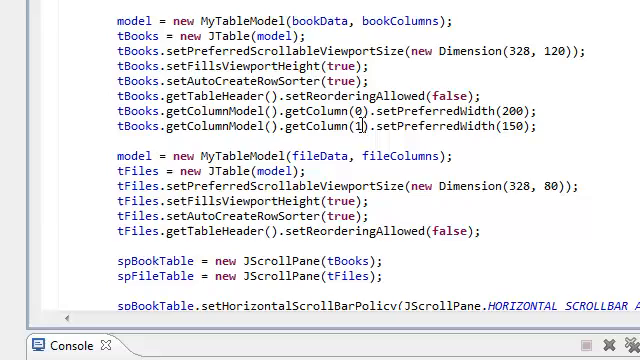
{"action": "scroll", "scroll_direction": "down", "scroll_amount": 3}
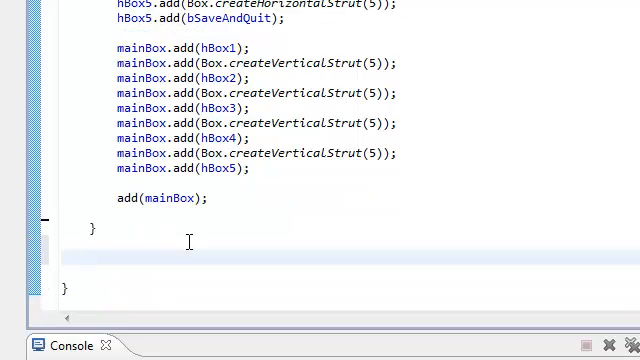
Step: Write the public void addActionListener(ActionListener a){ header beneath a button-list comment
{"action": "type", "text": "public"}
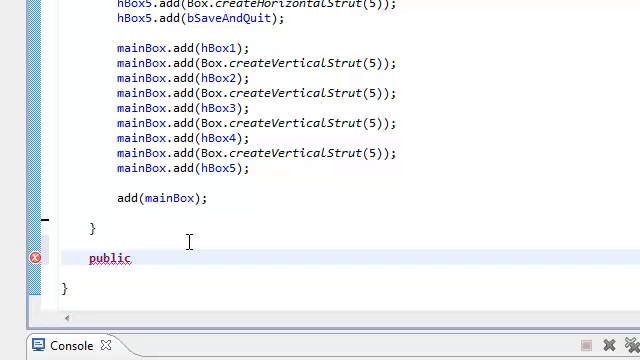
{"action": "type", "text": "/"}
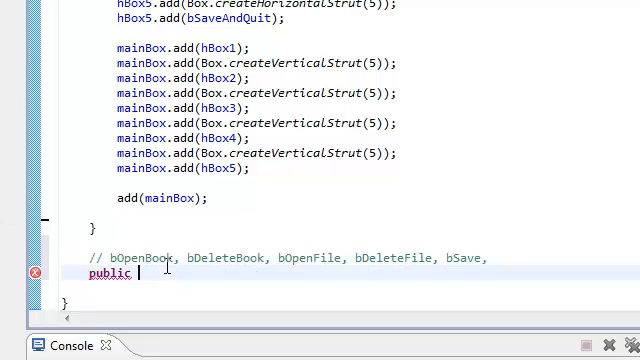
{"action": "type", "text": "ActionListener"}
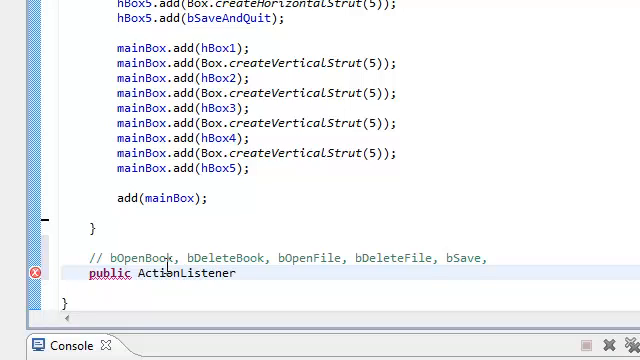
{"action": "left_click", "coordinate": [236, 272]}
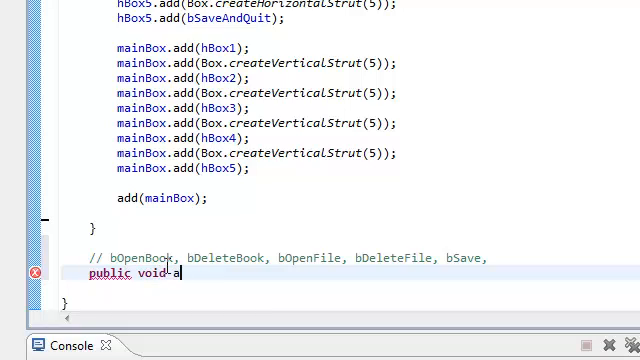
{"action": "type", "text": "ddActionL"}
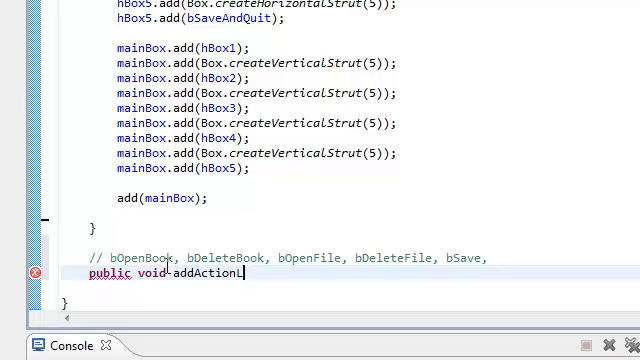
{"action": "type", "text": "istener(ActionListener a"}
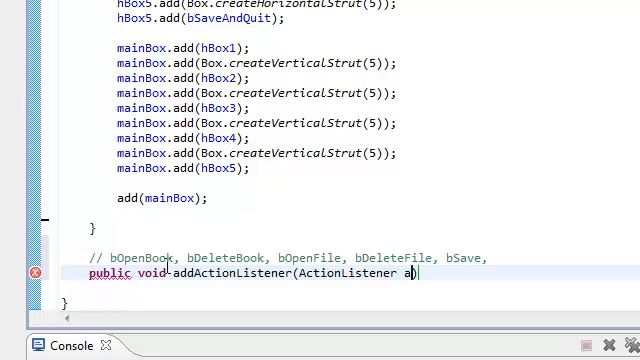
{"action": "type", "text": "{"}
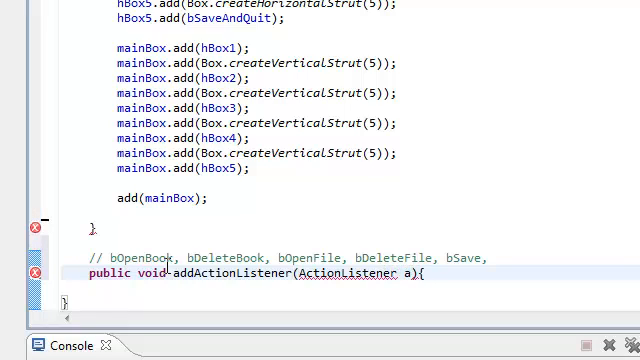
Step: Register the listener on bOpenBook, bDeleteBook, bOpenFile and bDeleteFile using names copied from the comment
{"action": "scroll", "scroll_direction": "down", "scroll_amount": 3}
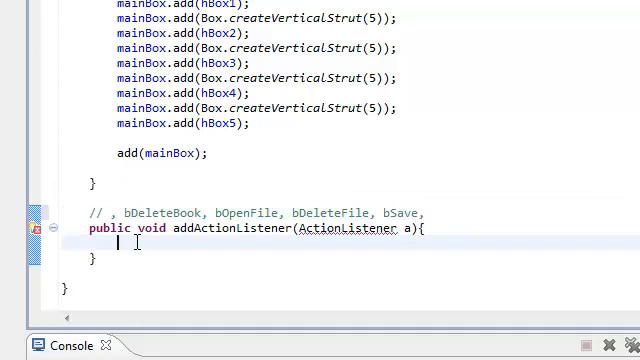
{"action": "type", "text": "bOpenBook.addActionListener(a);"}
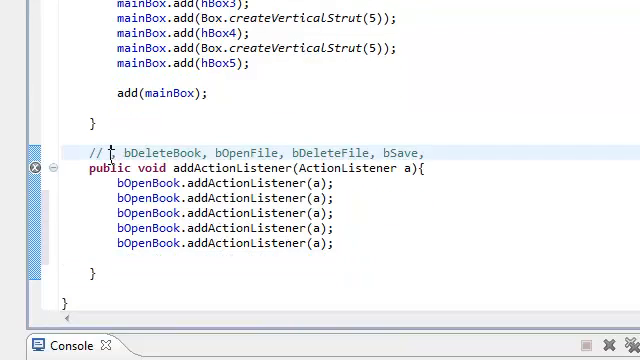
{"action": "double_click", "coordinate": [148, 184]}
{"action": "type", "text": " bOpenBook,"}
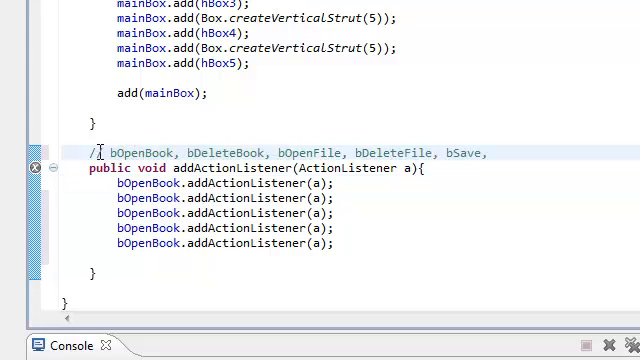
{"action": "double_click", "coordinate": [142, 152]}
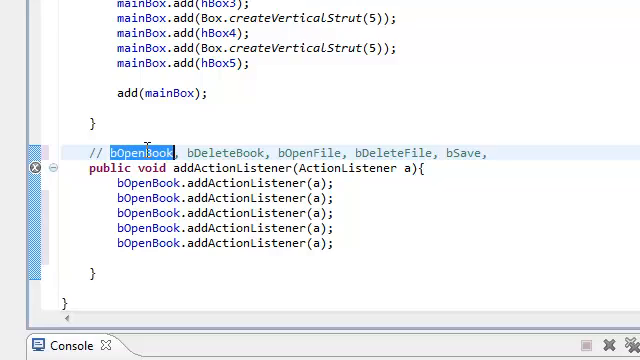
{"action": "double_click", "coordinate": [228, 152]}
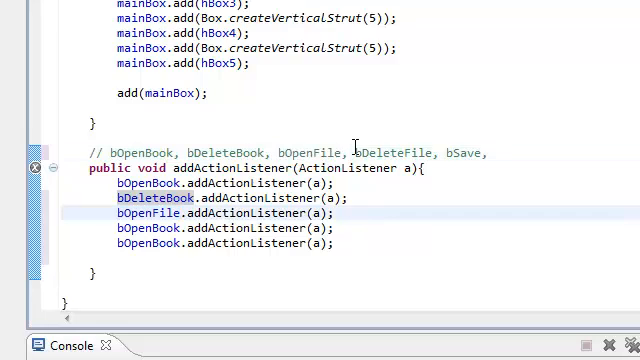
{"action": "double_click", "coordinate": [396, 152]}
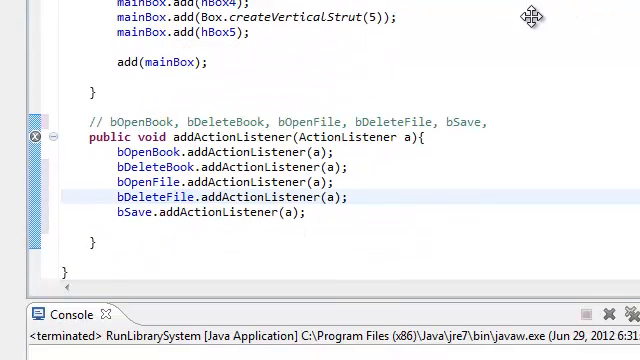
Step: Add the bSave and bSaveAndQuit addActionListener lines and delete the reminder comment
{"action": "left_click", "coordinate": [416, 32]}
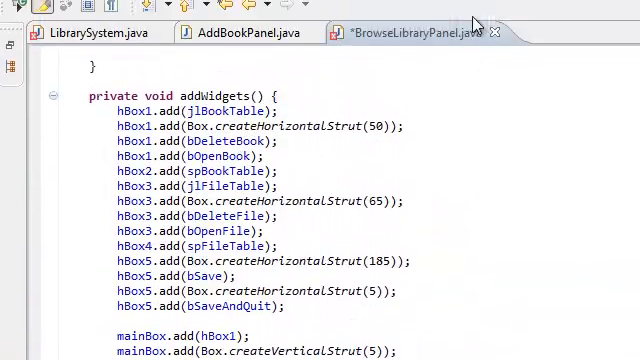
{"action": "scroll", "scroll_direction": "up", "scroll_amount": 3}
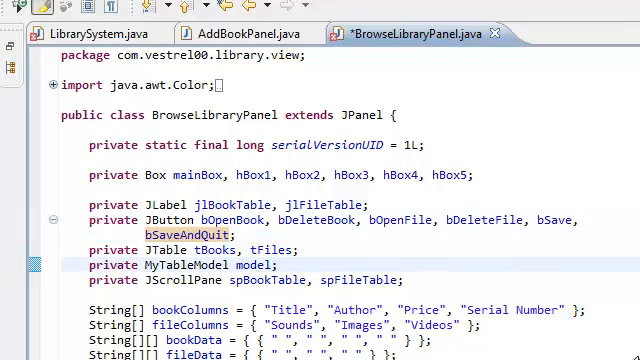
{"action": "scroll", "scroll_direction": "down", "scroll_amount": 3}
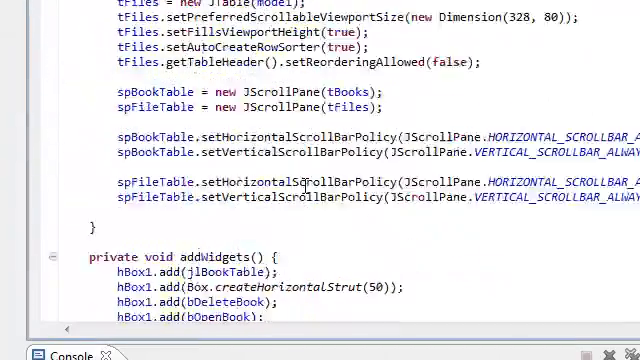
{"action": "scroll", "scroll_direction": "down", "scroll_amount": 3}
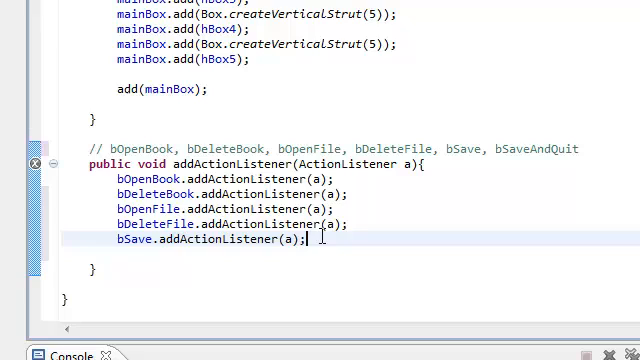
{"action": "type", "text": "bSaveAndQuit"}
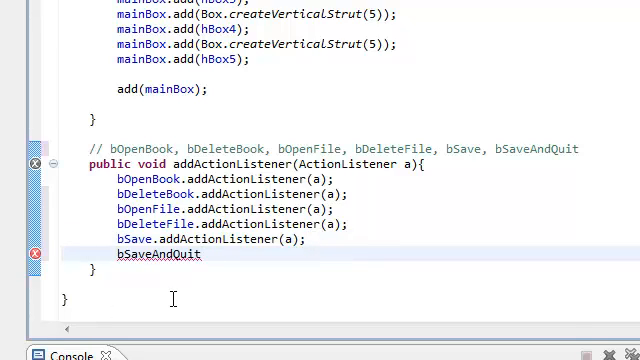
{"action": "type", "text": ".addActionListener(a);"}
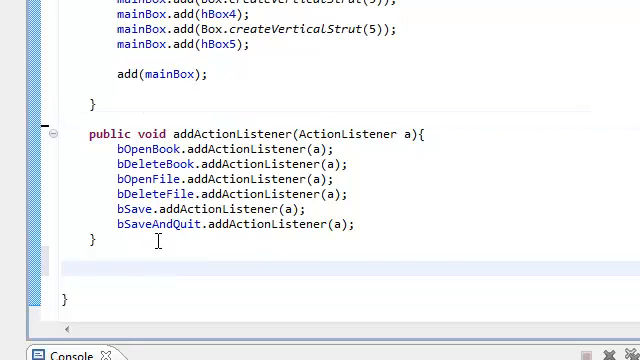
Step: Add a six-button reminder comment and start a public JButton getButtonOpenBook() getter
{"action": "type", "text": "// bOpenBook, bDeleteBook, bOpenFile, bDeleteFile, bSave, bSaveAndQuit"}
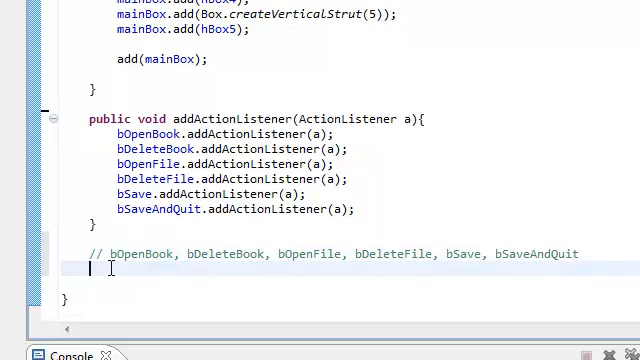
{"action": "type", "text": "public Jb"}
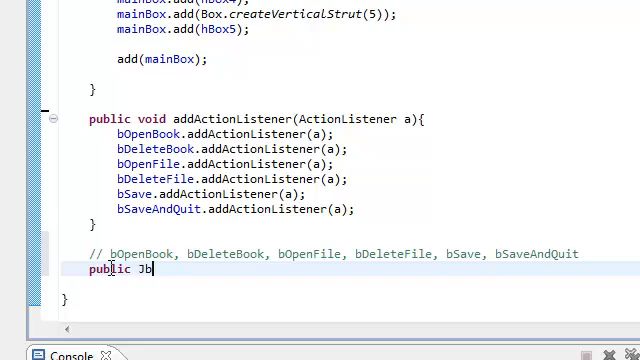
{"action": "type", "text": "utton getButton"}
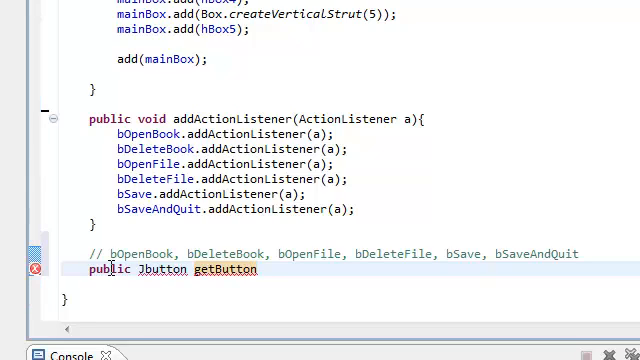
{"action": "type", "text": "O"}
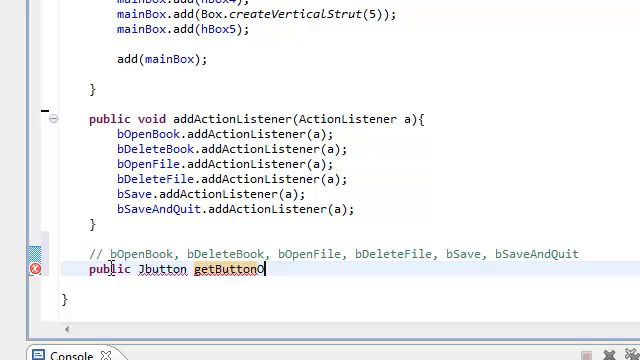
{"action": "type", "text": "OpenBook(){"}
{"action": "type", "text": "return"}
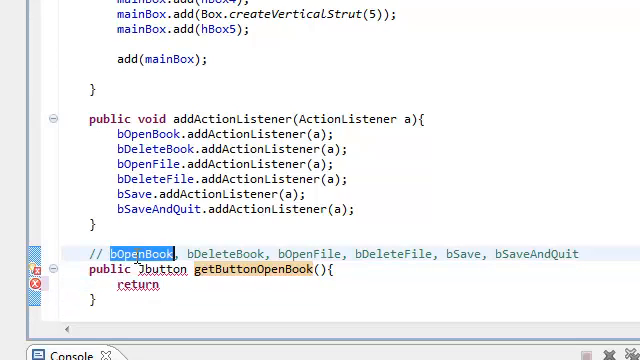
Step: Finish the getter returning bOpenBook and paste copies of it for the remaining buttons
{"action": "key", "text": "Delete"}
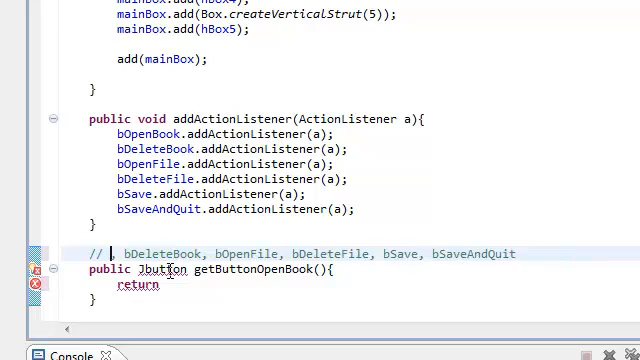
{"action": "type", "text": "bOpenBook;"}
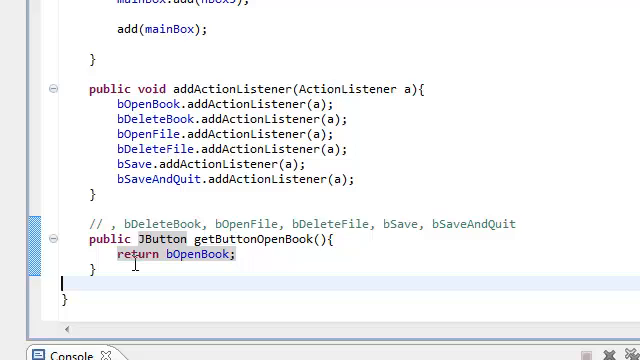
{"action": "mouse_move", "coordinate": [272, 284]}
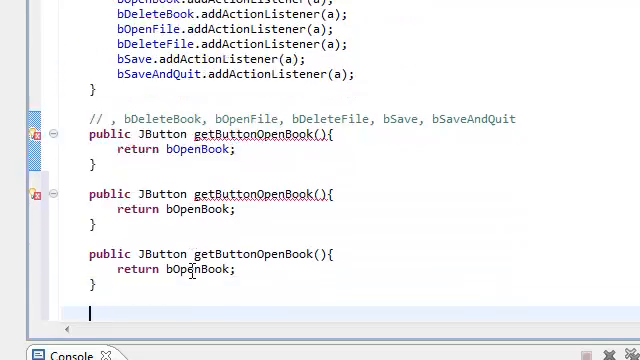
{"action": "scroll", "scroll_direction": "down", "scroll_amount": 3}
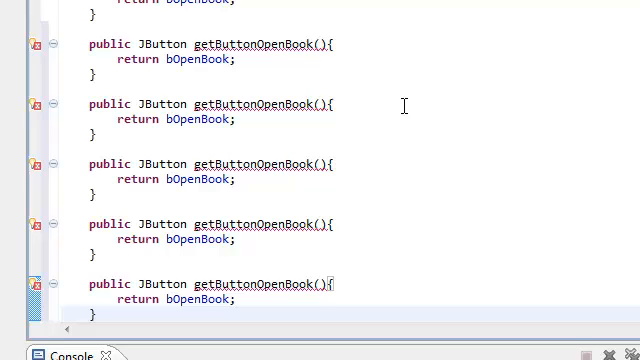
{"action": "scroll", "scroll_direction": "up", "scroll_amount": 3}
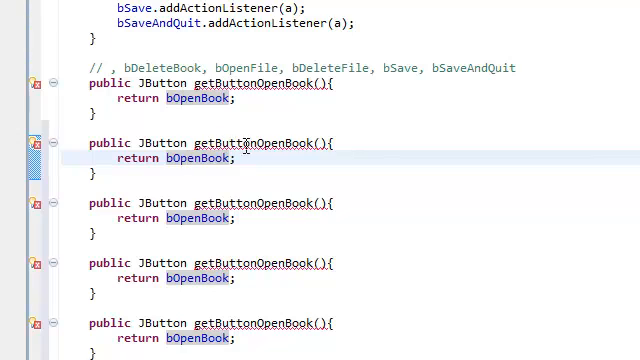
{"action": "mouse_move", "coordinate": [258, 144]}
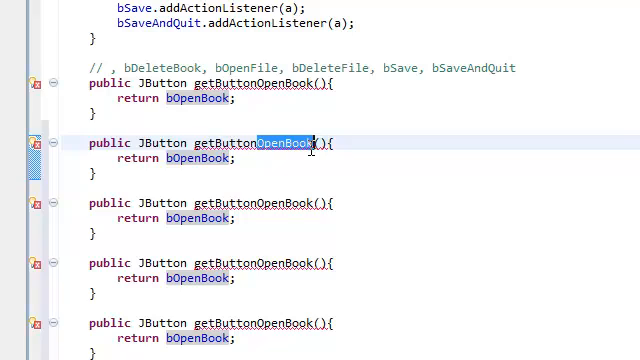
Step: Rename copied getters to getButtonDeleteBook returning bDeleteBook and trim it from the comment
{"action": "type", "text": "Del"}
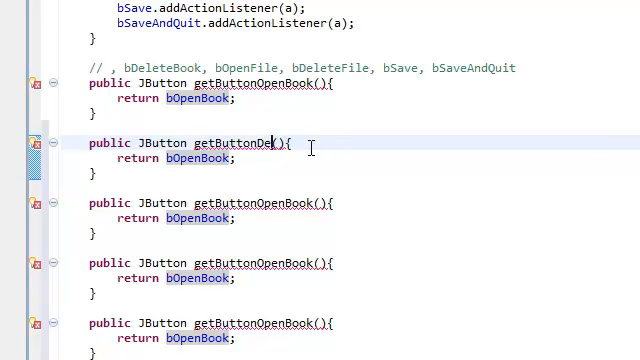
{"action": "type", "text": "le"}
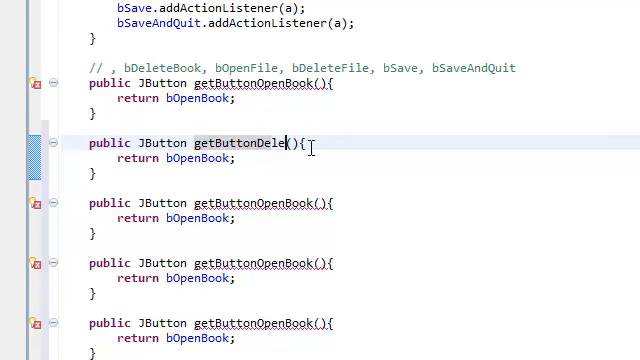
{"action": "type", "text": "Book"}
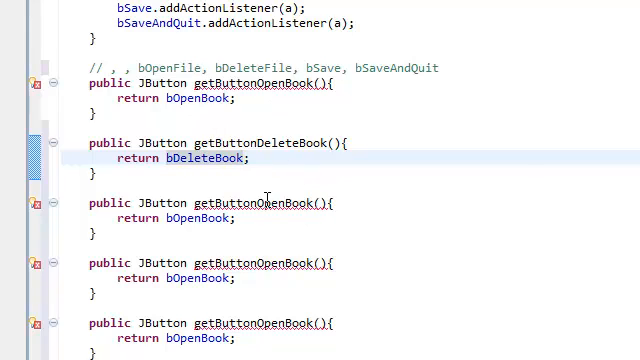
{"action": "double_click", "coordinate": [284, 204]}
{"action": "type", "text": "File"}
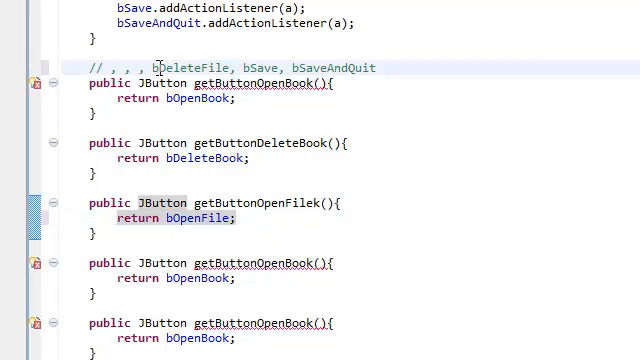
Step: Make the next getters getButtonDeleteFile returning bDeleteFile and getButtonSave returning bSave
{"action": "double_click", "coordinate": [196, 68]}
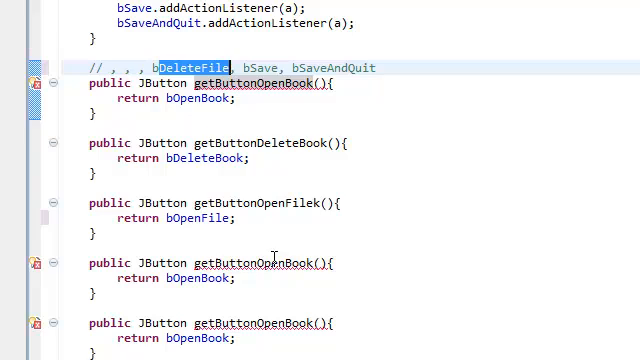
{"action": "mouse_move", "coordinate": [260, 264]}
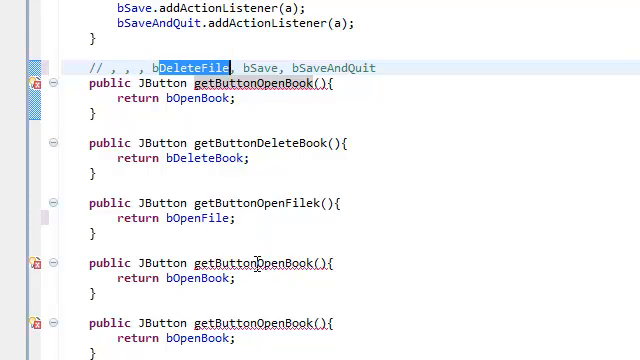
{"action": "double_click", "coordinate": [280, 264]}
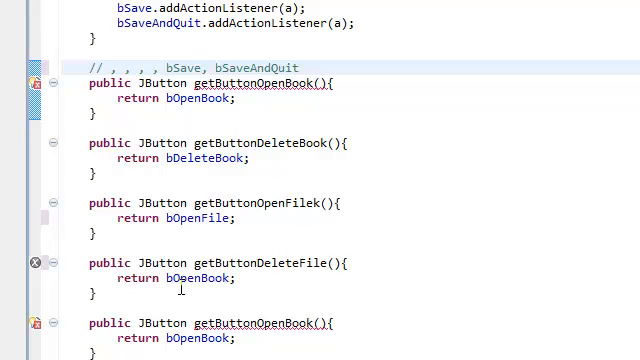
{"action": "type", "text": "bDeleteFile"}
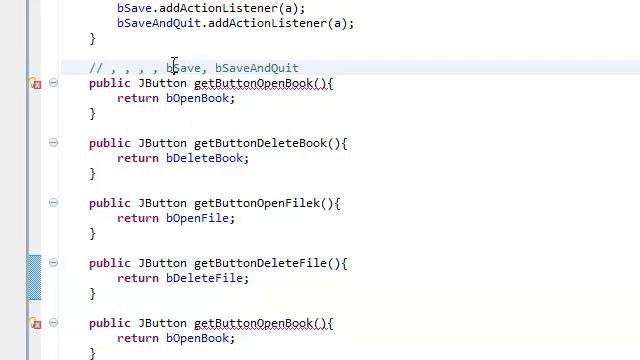
{"action": "double_click", "coordinate": [192, 68]}
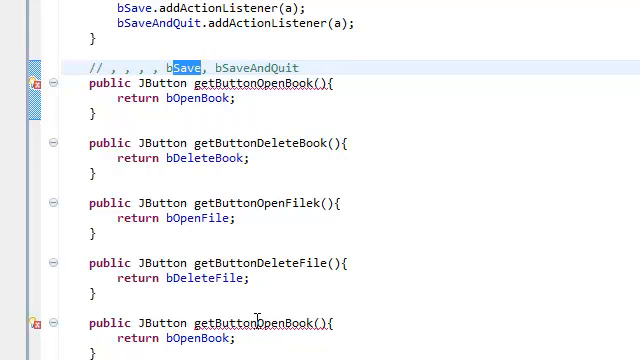
{"action": "double_click", "coordinate": [284, 322]}
{"action": "type", "text": "Sav"}
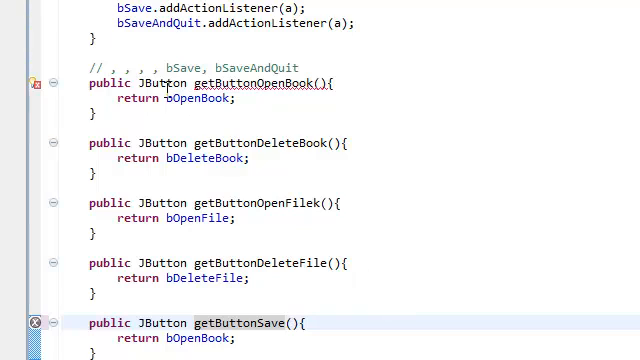
{"action": "double_click", "coordinate": [192, 68]}
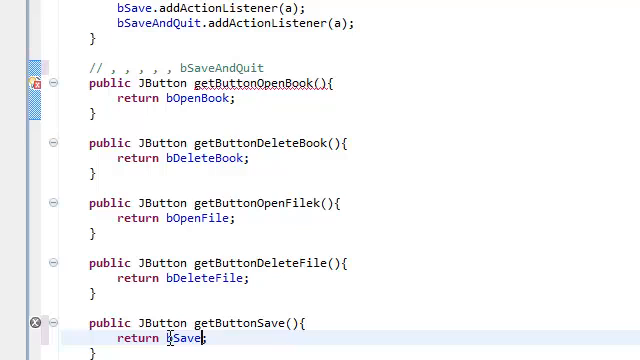
Step: Make the last getter getButtonSaveAndQuit returning bSaveAndQuit and scroll back up
{"action": "scroll", "scroll_direction": "down", "scroll_amount": 3}
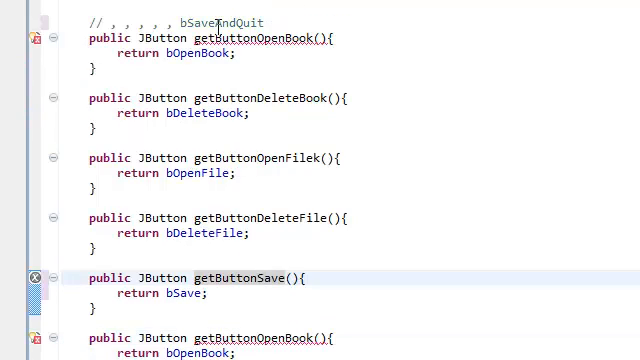
{"action": "double_click", "coordinate": [224, 20]}
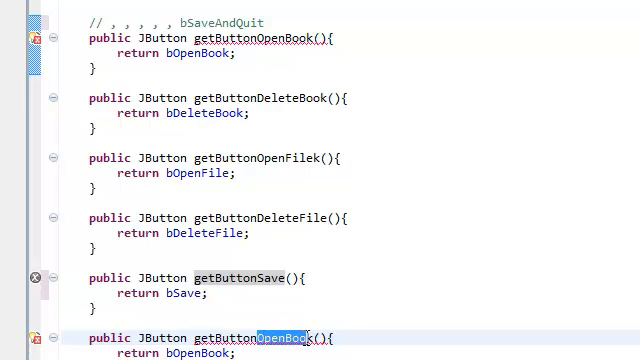
{"action": "type", "text": "SaveAndQuit"}
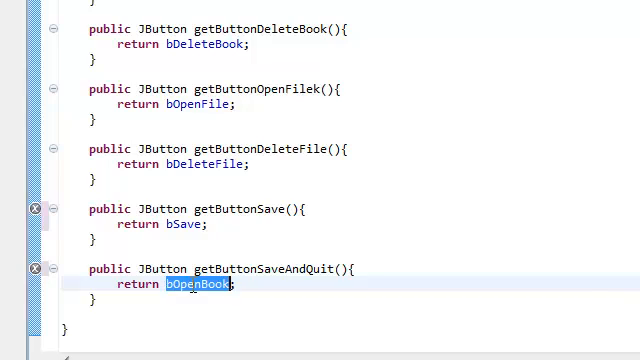
{"action": "type", "text": "bSaveAndQuit"}
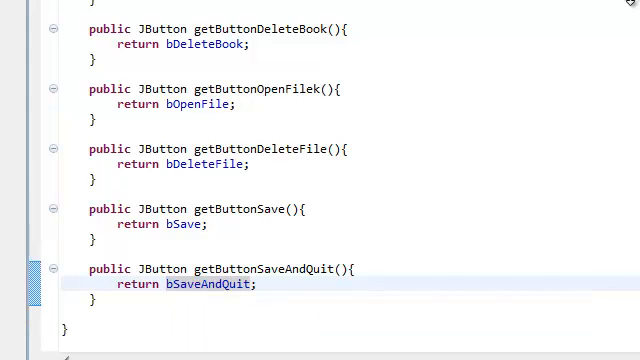
{"action": "scroll", "scroll_direction": "up", "scroll_amount": 3}
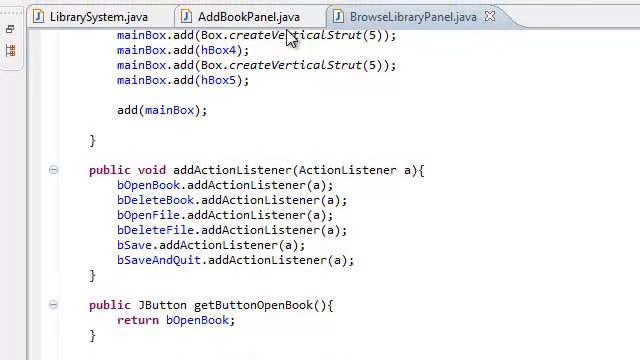
{"action": "mouse_move", "coordinate": [484, 32]}
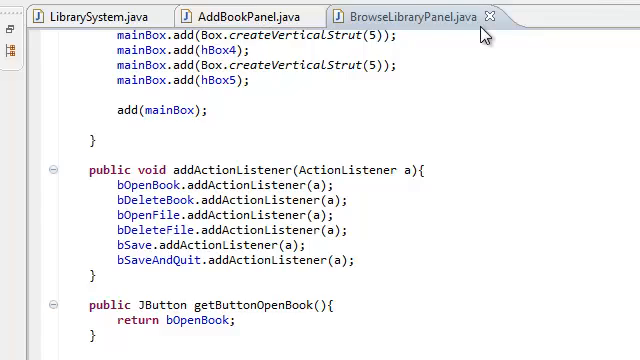
{"action": "mouse_move", "coordinate": [492, 16]}
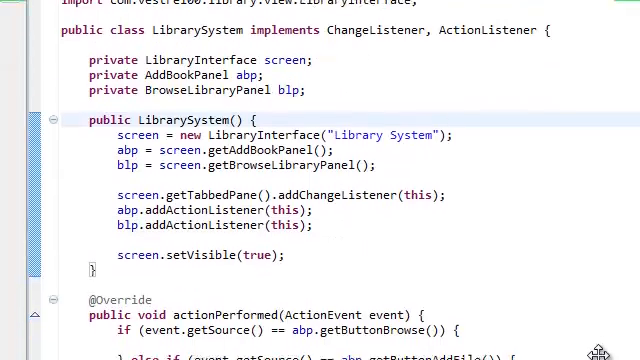
Step: Switch to LibrarySystem.java and scroll to actionPerformed's chain of abp else-if checks
{"action": "scroll", "scroll_direction": "down", "scroll_amount": 3}
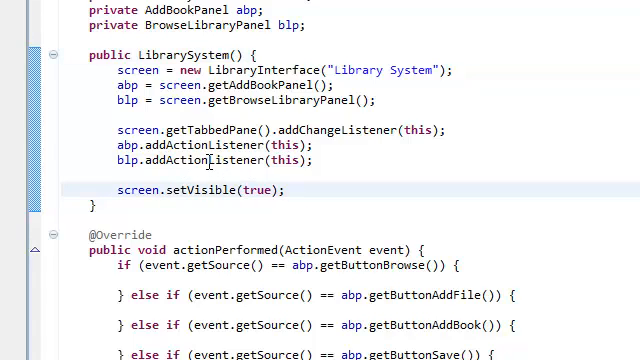
{"action": "scroll", "scroll_direction": "down", "scroll_amount": 3}
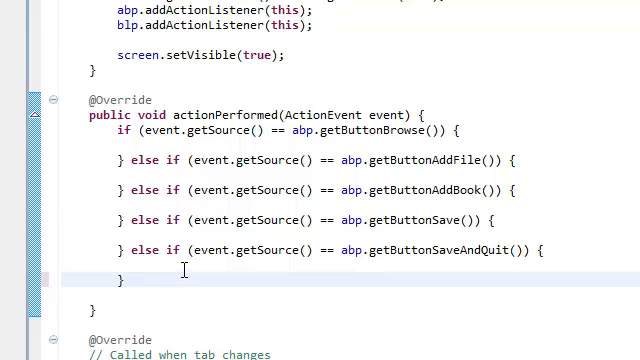
{"action": "type", "text": "bSaveAndQui"}
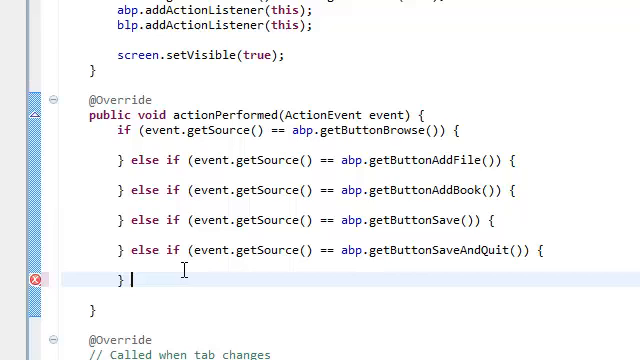
Step: After the abp else-if chain, add a // comment listing bOpenBook, bDeleteBook, bOpenFile, bDeleteFile, bSave, bSaveAndQuit
{"action": "scroll", "scroll_direction": "up", "scroll_amount": 3}
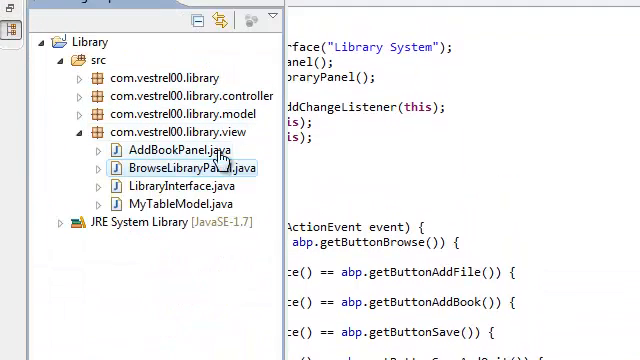
{"action": "double_click", "coordinate": [180, 168]}
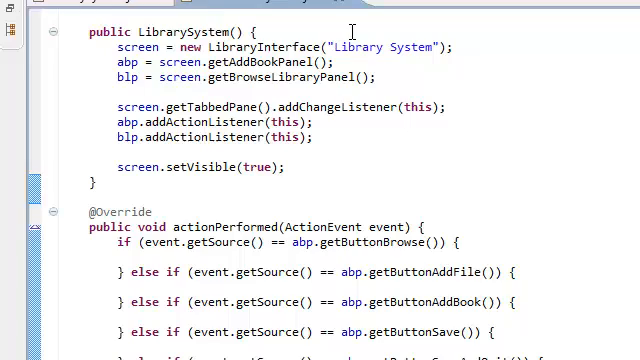
{"action": "scroll", "scroll_direction": "down", "scroll_amount": 3}
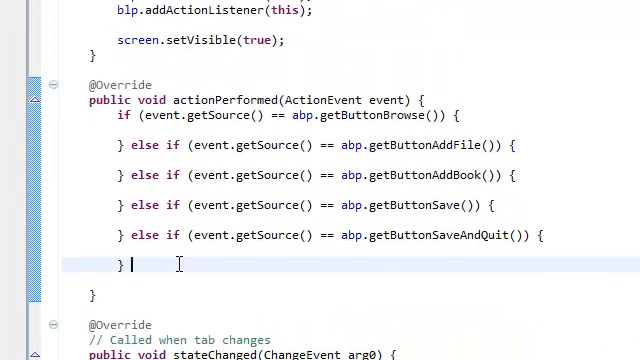
{"action": "type", "text": "// bOpenBook, bDeleteBook, bOpenFile, bDeleteFile, bSave, bSaveAndQuit;"}
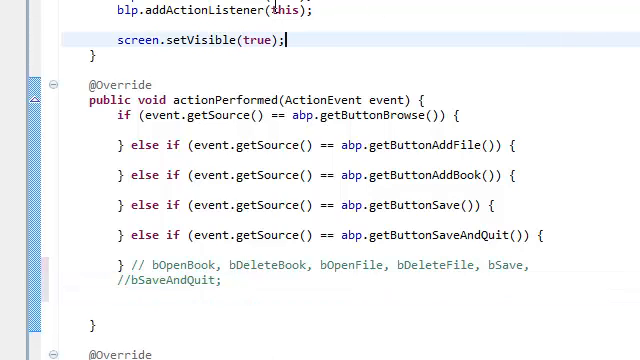
{"action": "scroll", "scroll_direction": "up", "scroll_amount": 3}
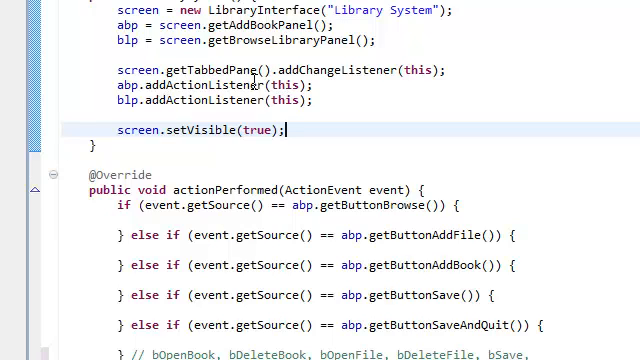
{"action": "scroll", "scroll_direction": "down", "scroll_amount": 3}
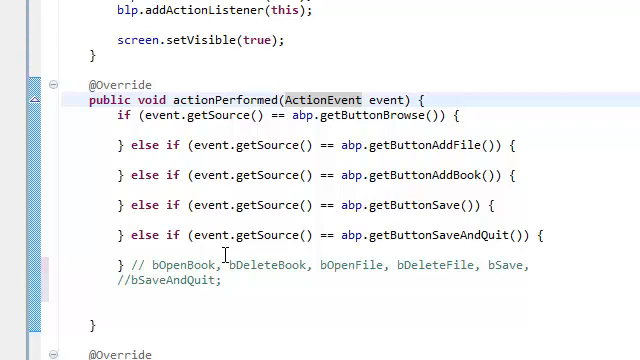
{"action": "mouse_move", "coordinate": [440, 316]}
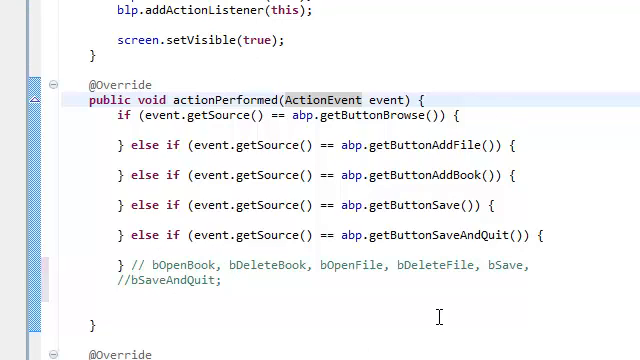